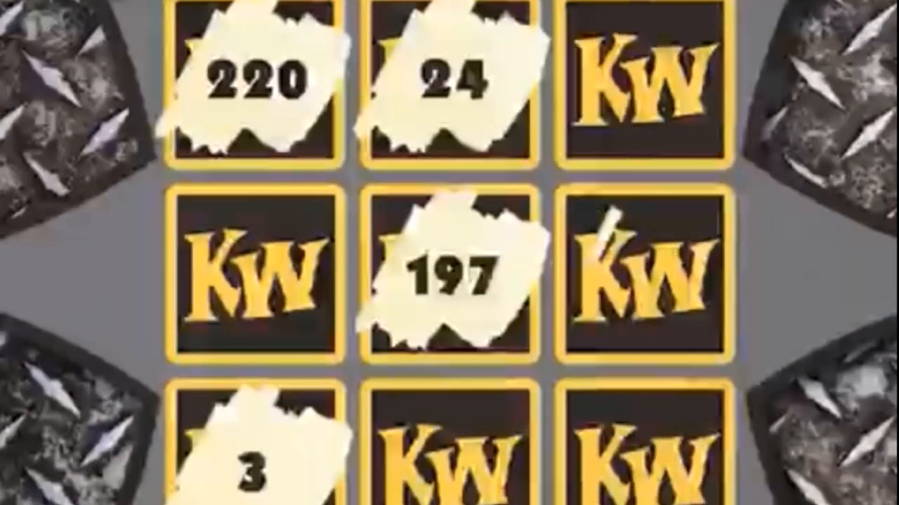
Scratch off the middle-right and middle-left tiles, revealing 120 and 9.
left_click(646, 274)
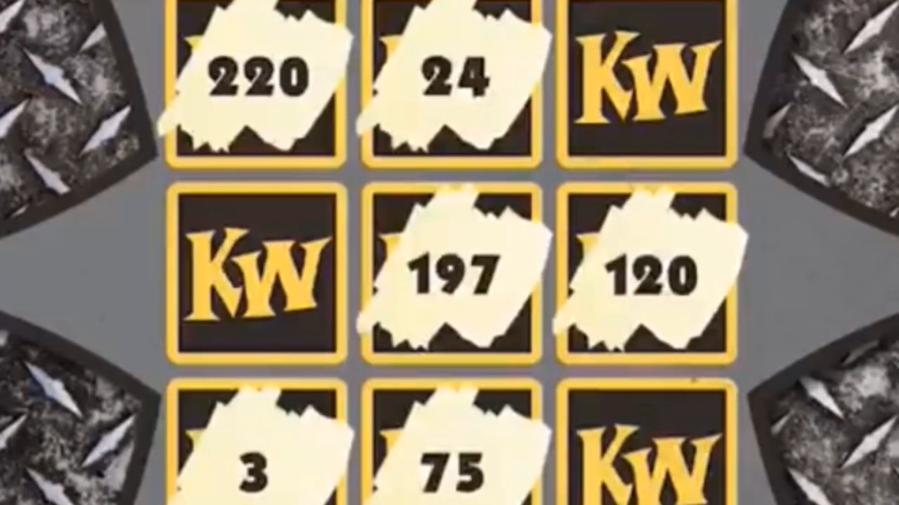
left_click(245, 278)
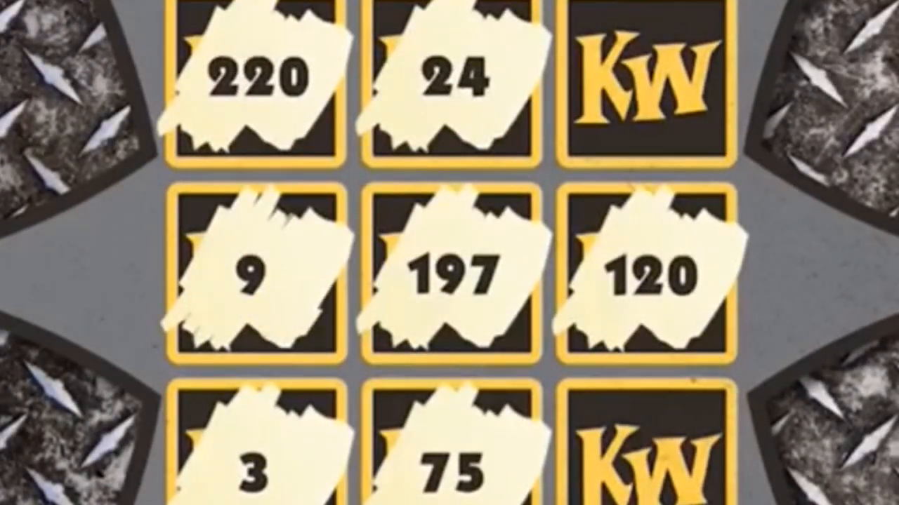